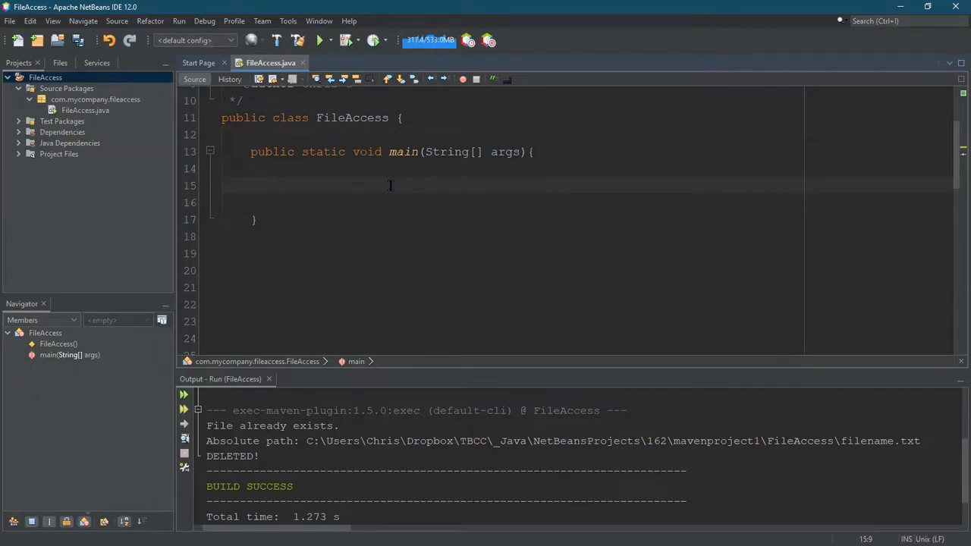
- Declare File file = new File("TacosAreGood.txt"); inside the main method
text(File file ;)
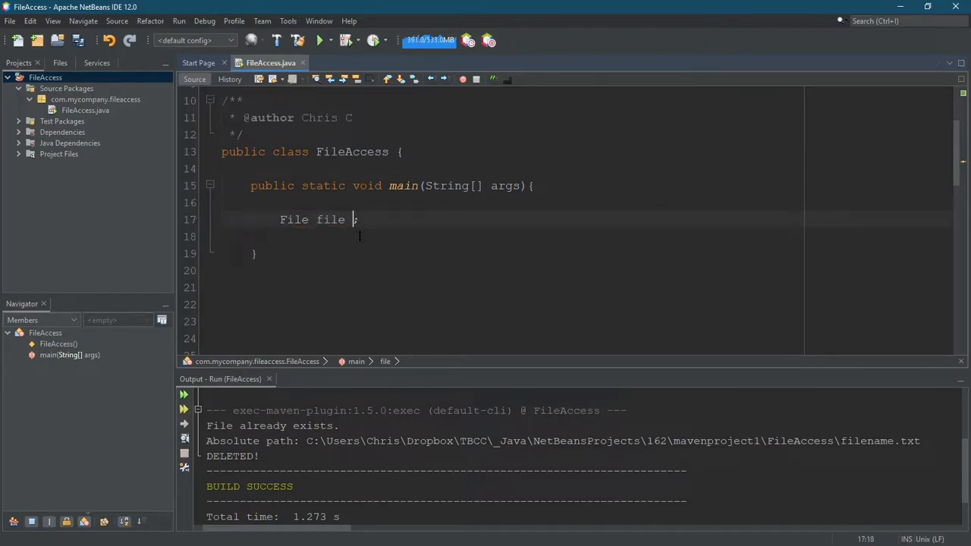
text(= new)
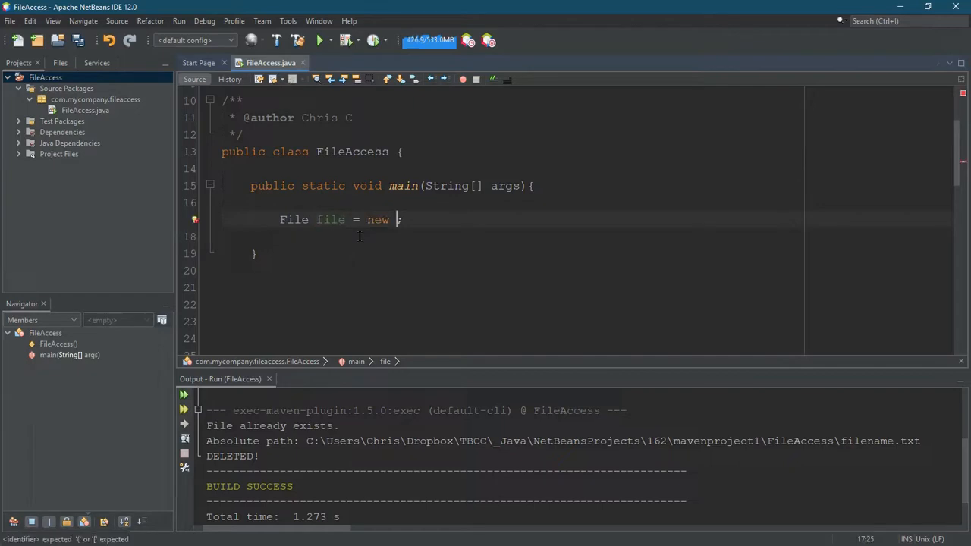
text(File();)
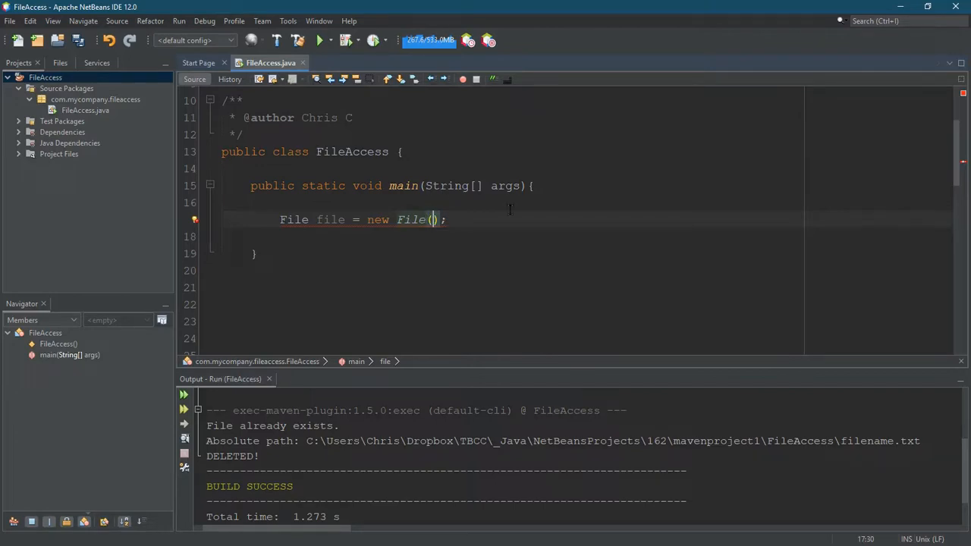
text("file")
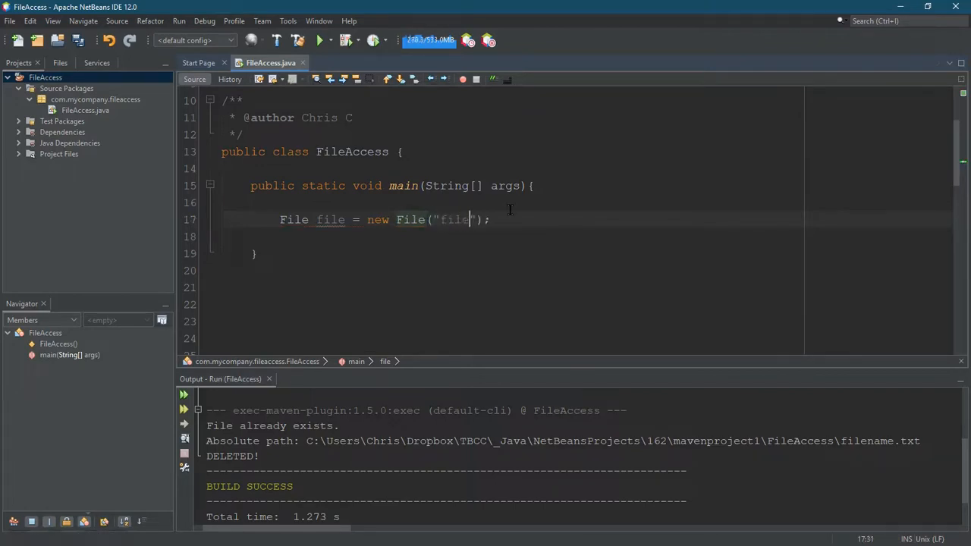
text(name.txt)
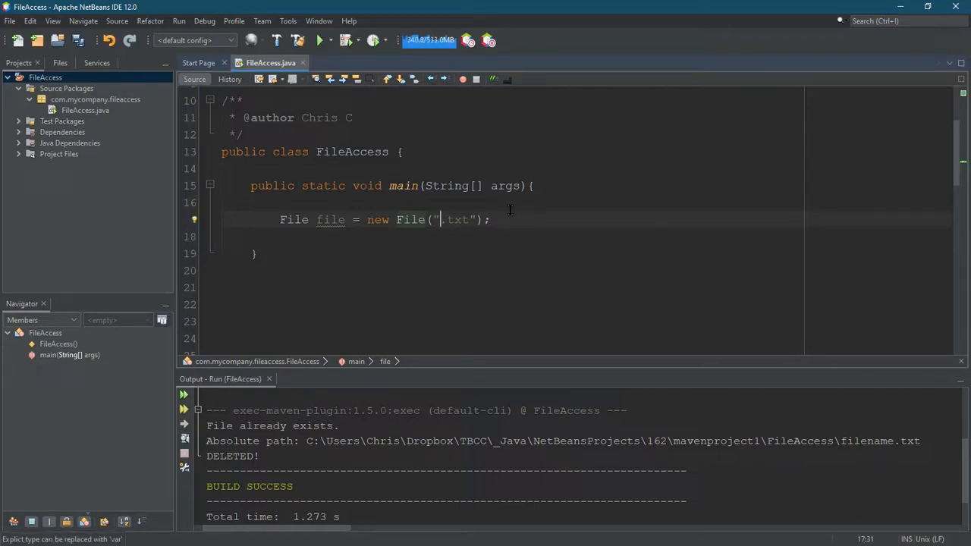
text(Ta)
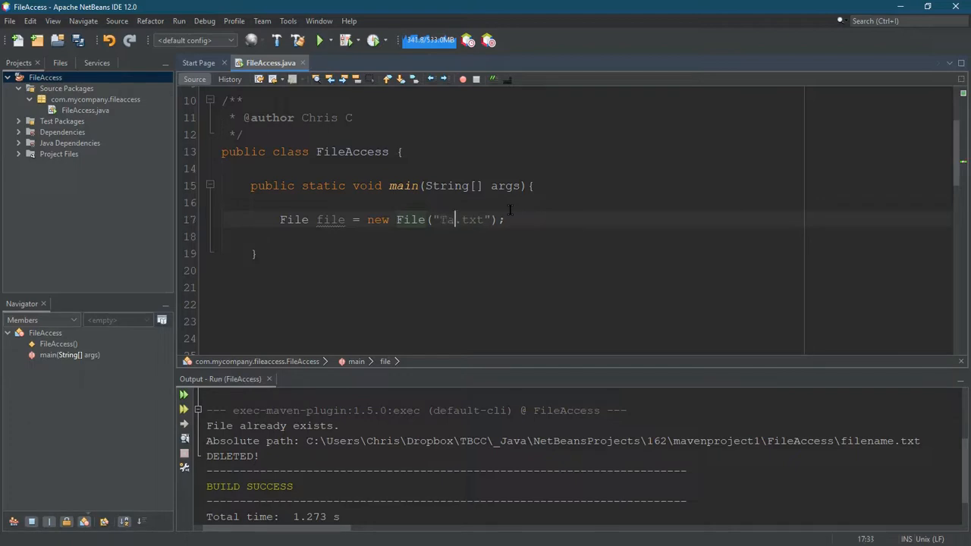
text(cosAreGo)
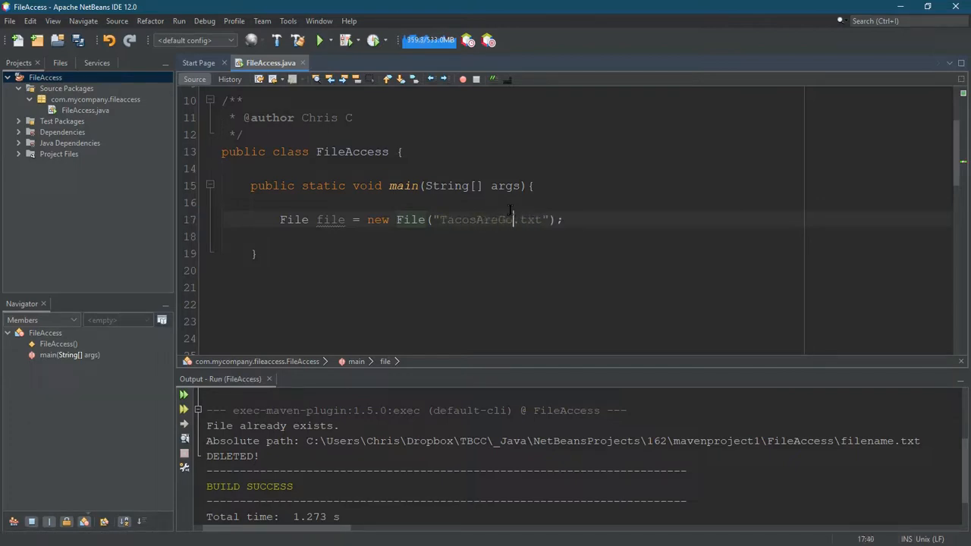
text(d)
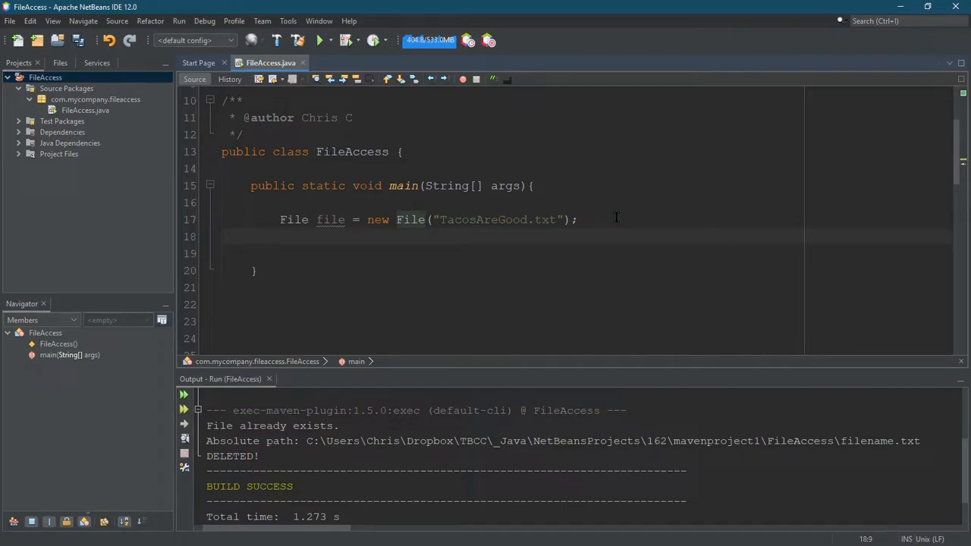
- Start a new line with file. and browse the completion list and Javadoc for createNewFile
text(file)
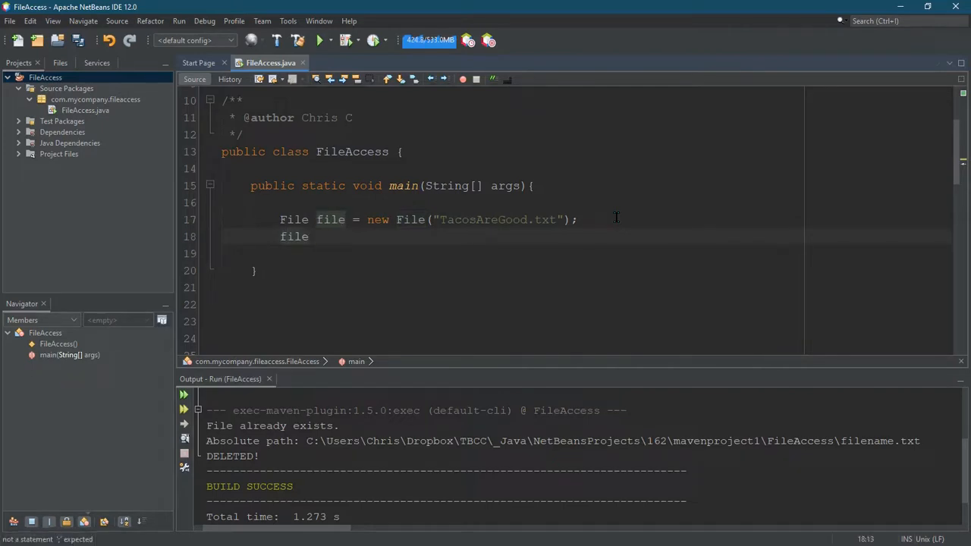
text(.)
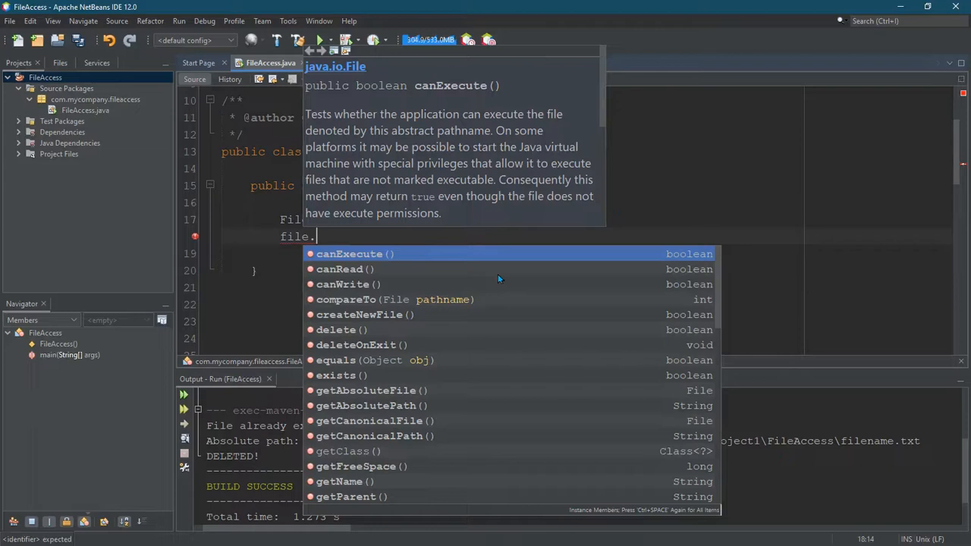
mouse_move(367, 385)
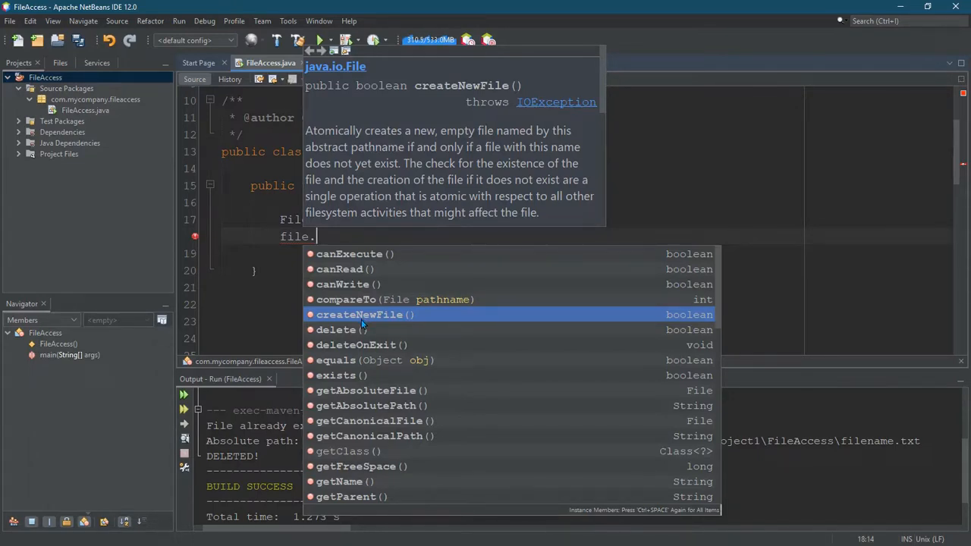
mouse_move(416, 253)
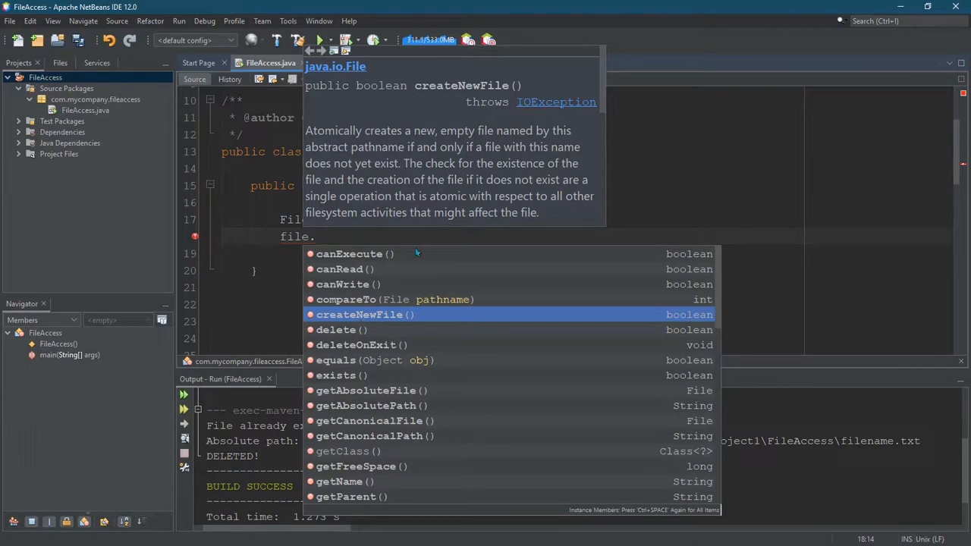
scroll(down, 3)
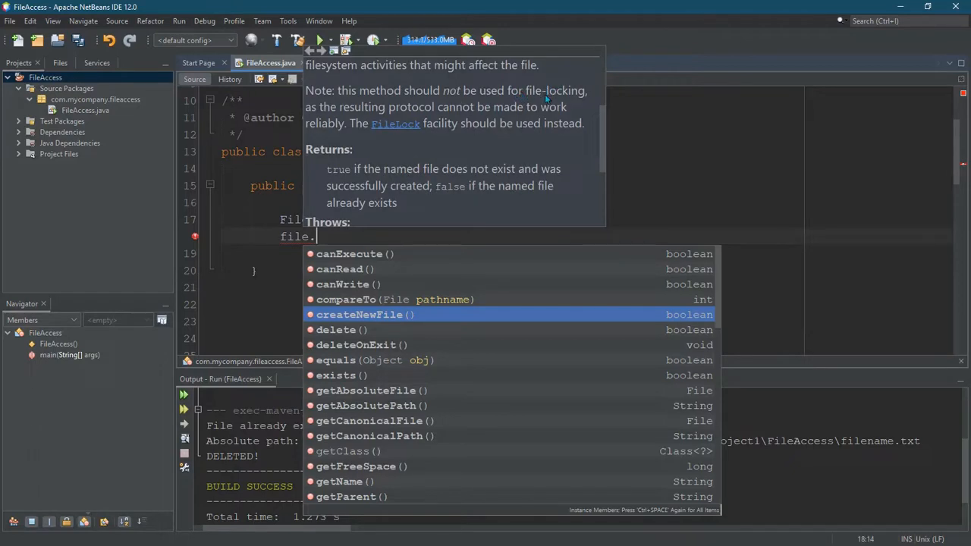
mouse_move(543, 100)
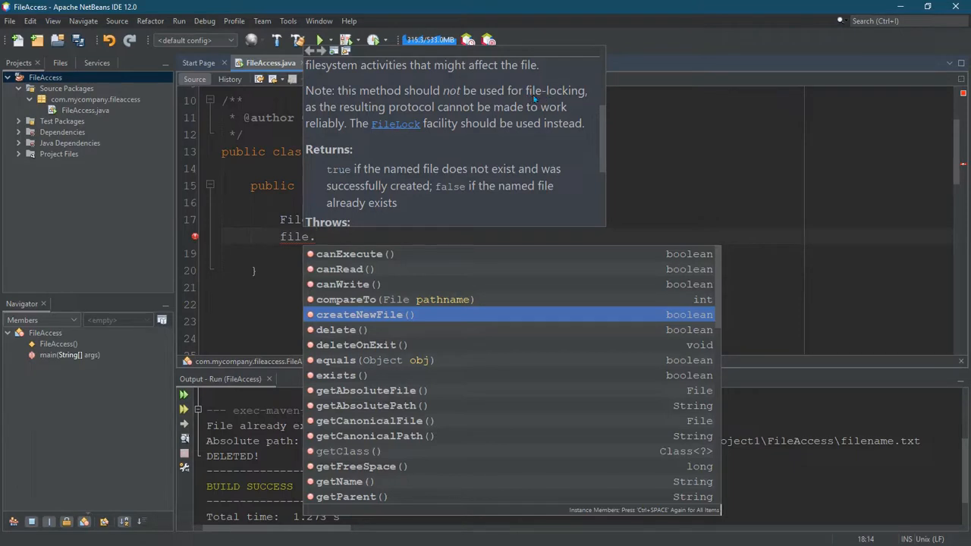
mouse_move(439, 175)
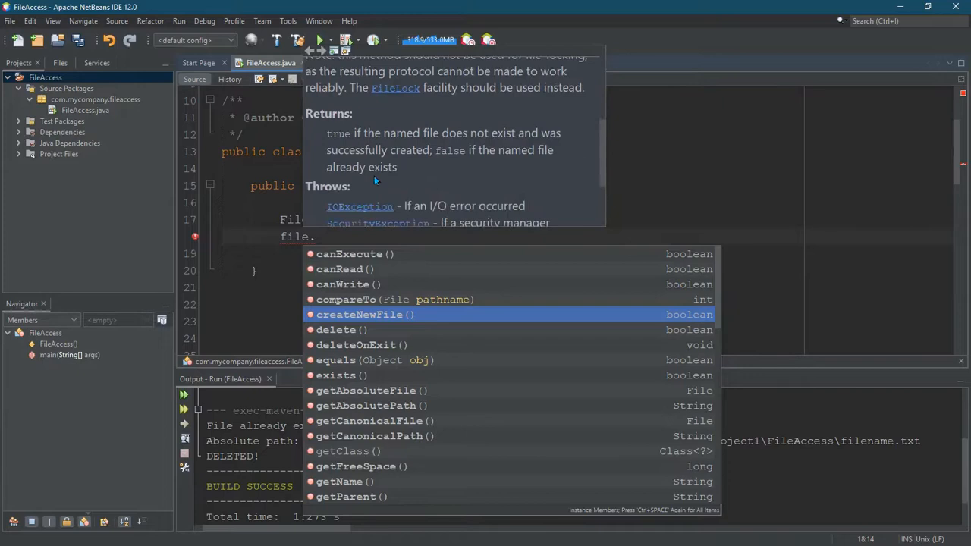
mouse_move(431, 137)
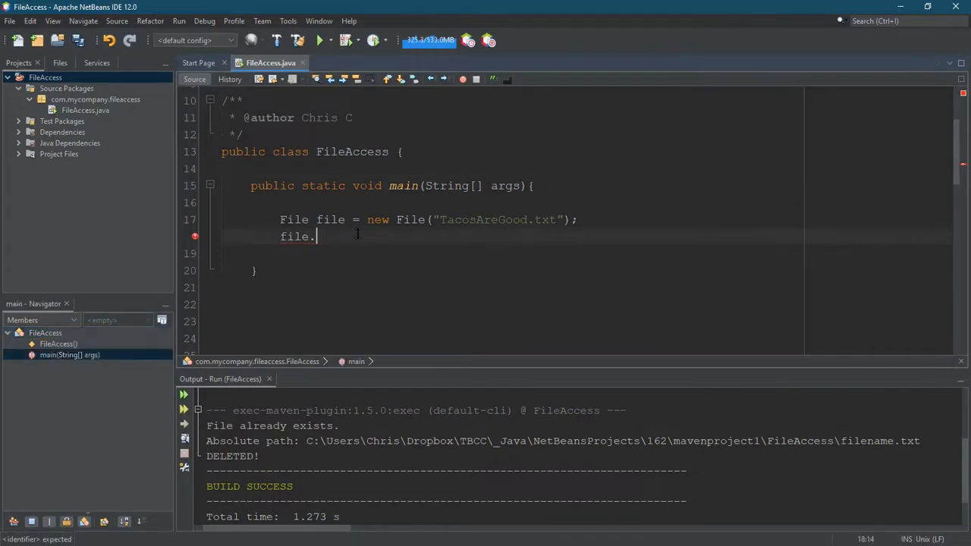
- Wrap file.createNewFile() in an if and add a System.out.println starting with "File "
text(createNewFile()
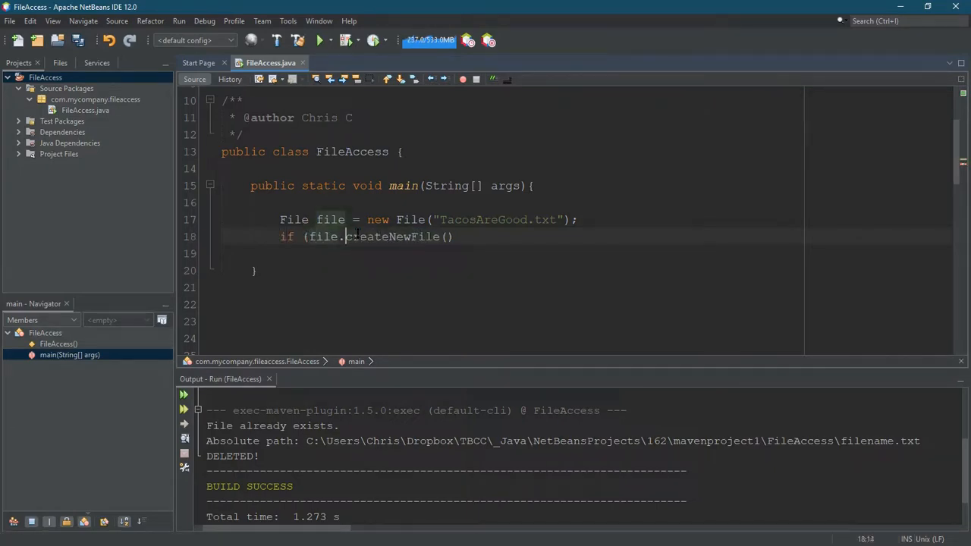
text(){)
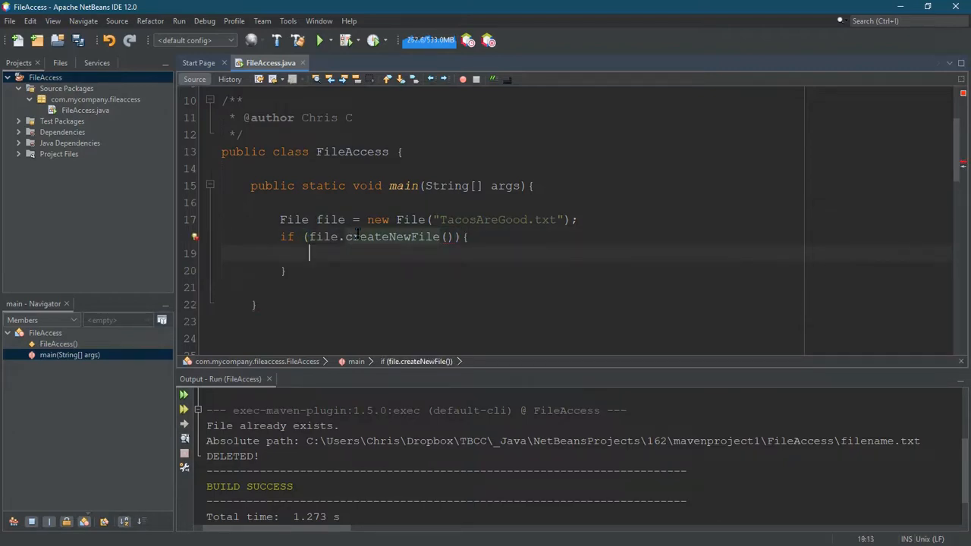
text(System.out.println("");)
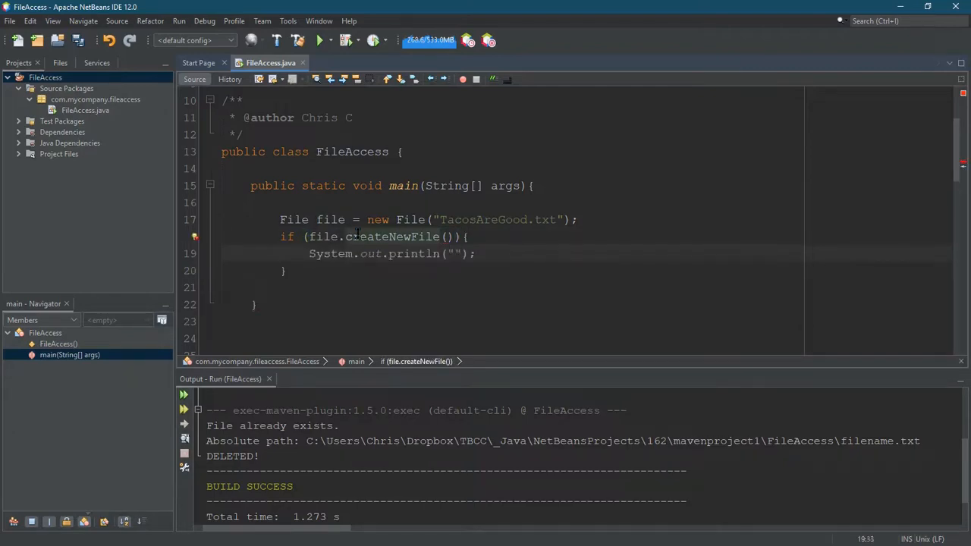
text(File)
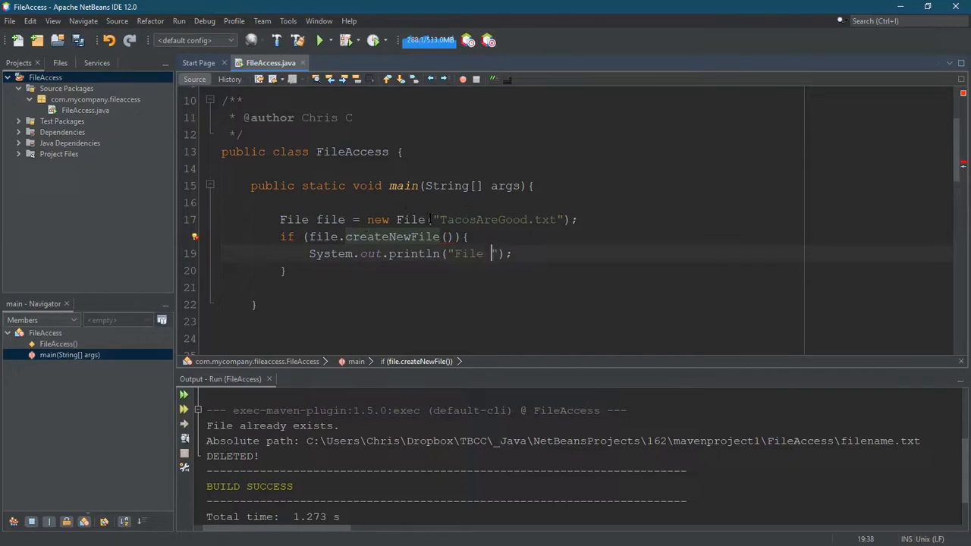
double_click(482, 219)
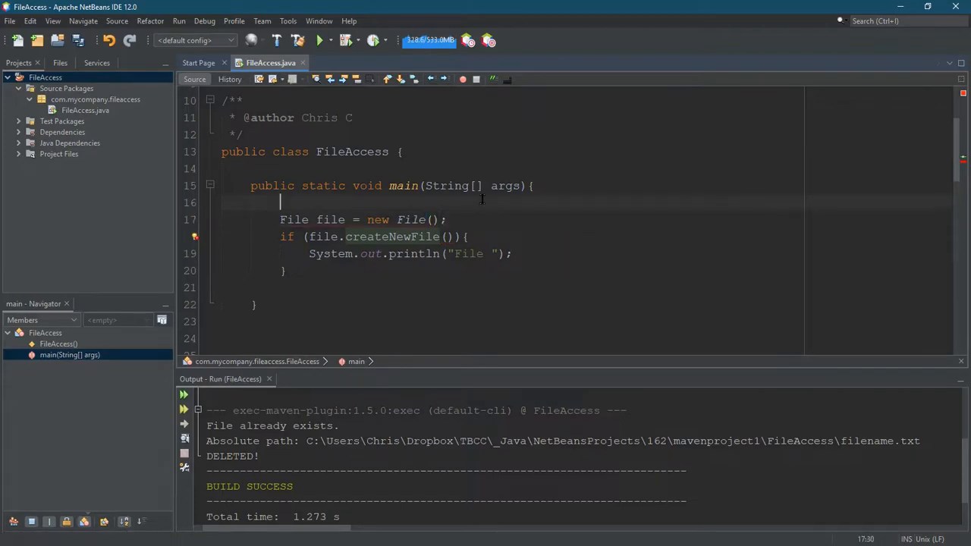
- Declare String name = "TacosAreGood.txt", pass name to new File, and print file.getName() + " was created!"
text(String name = "TacosAreGood.txt";)
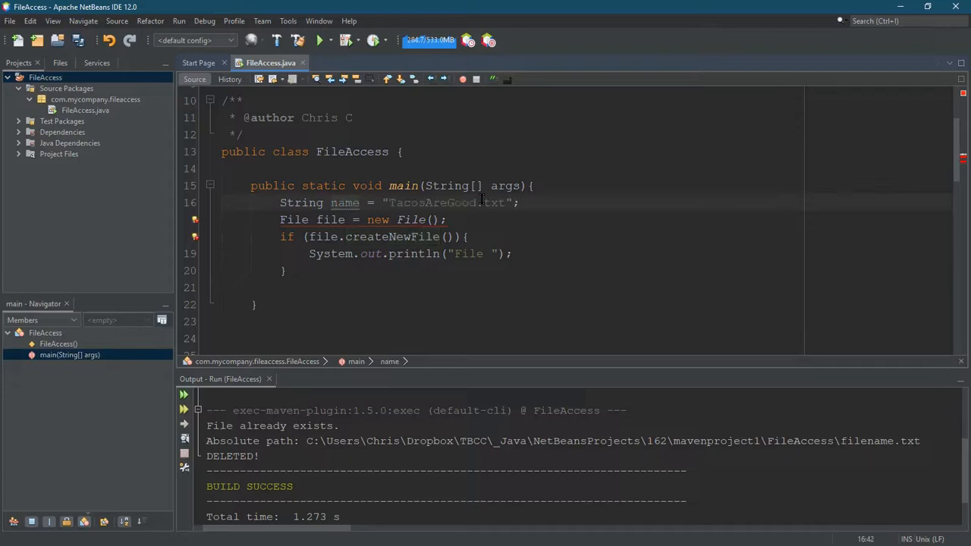
text(n)
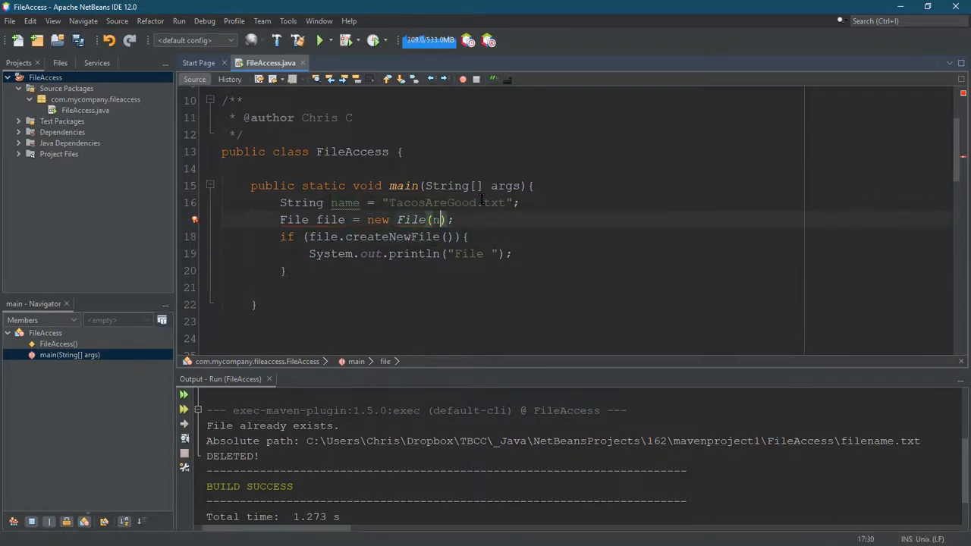
text(name)
click(628, 253)
text( + file)
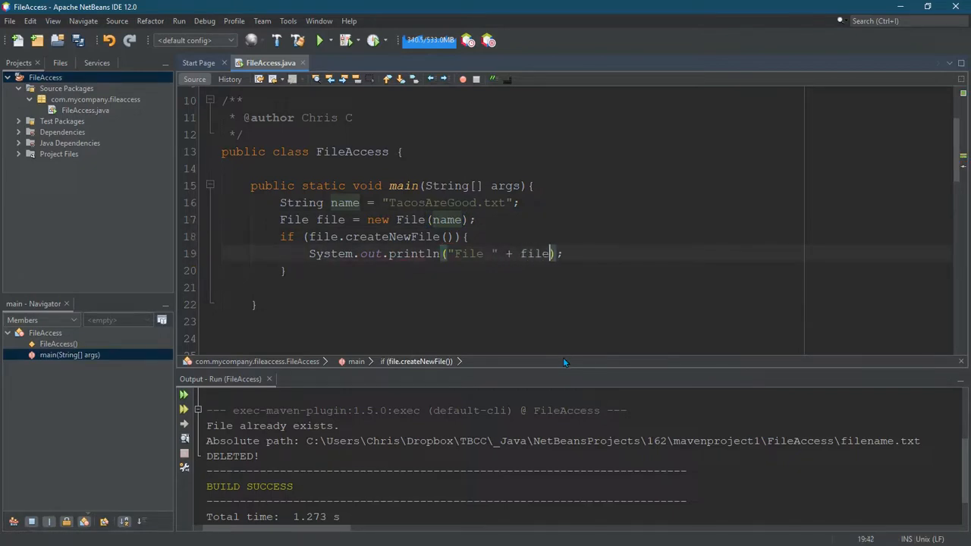
text(name)
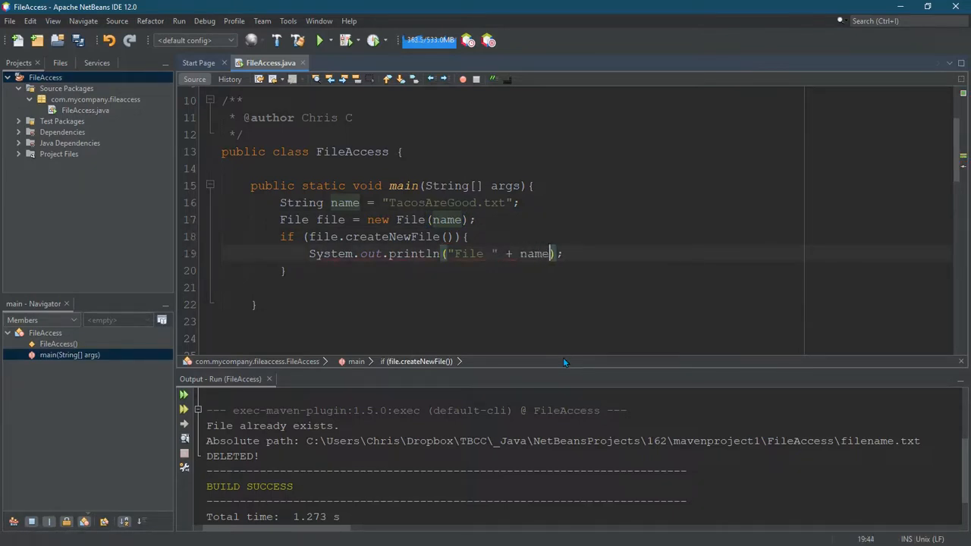
text(+ " was created!)
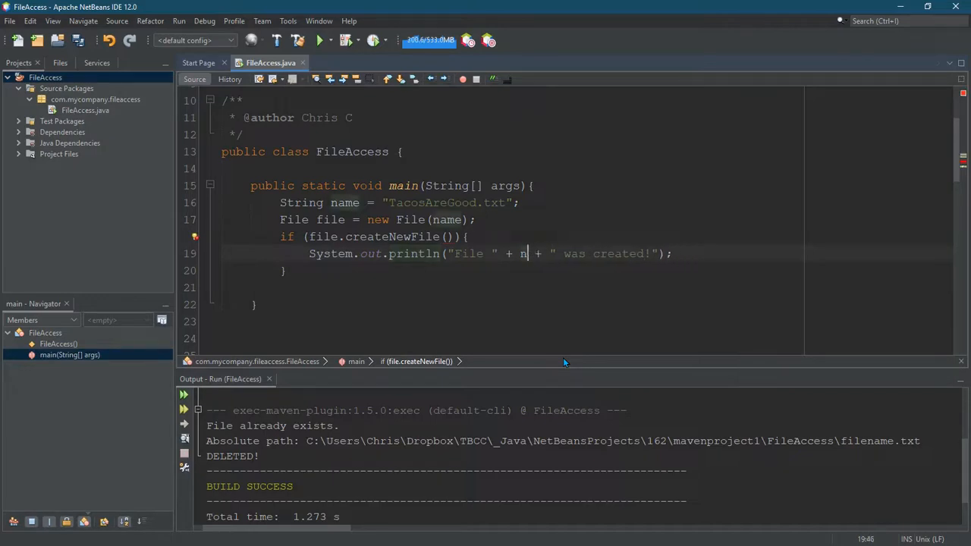
text(ile.)
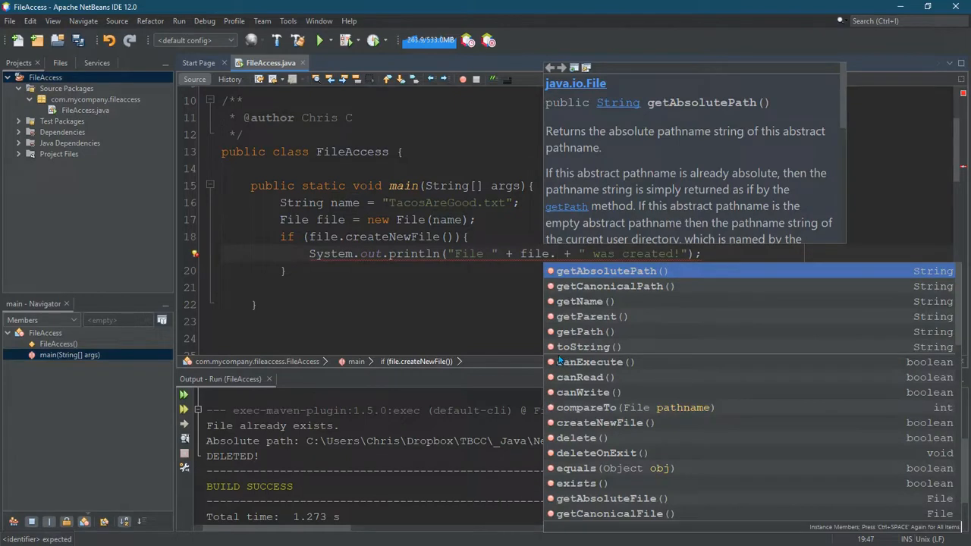
mouse_move(579, 300)
text(getName())
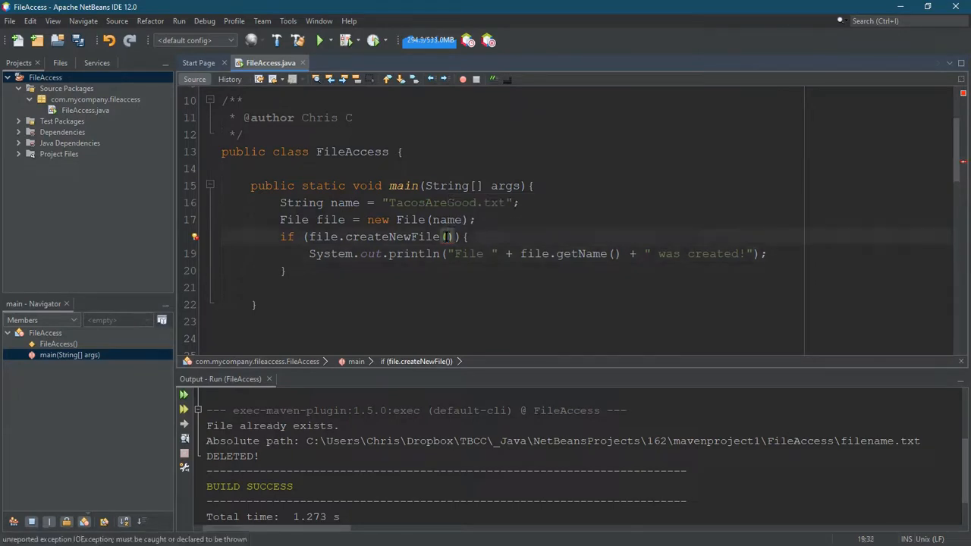
- Surround the createNewFile check with a try-catch for IOException and move the name and file declarations above the try
double_click(393, 237)
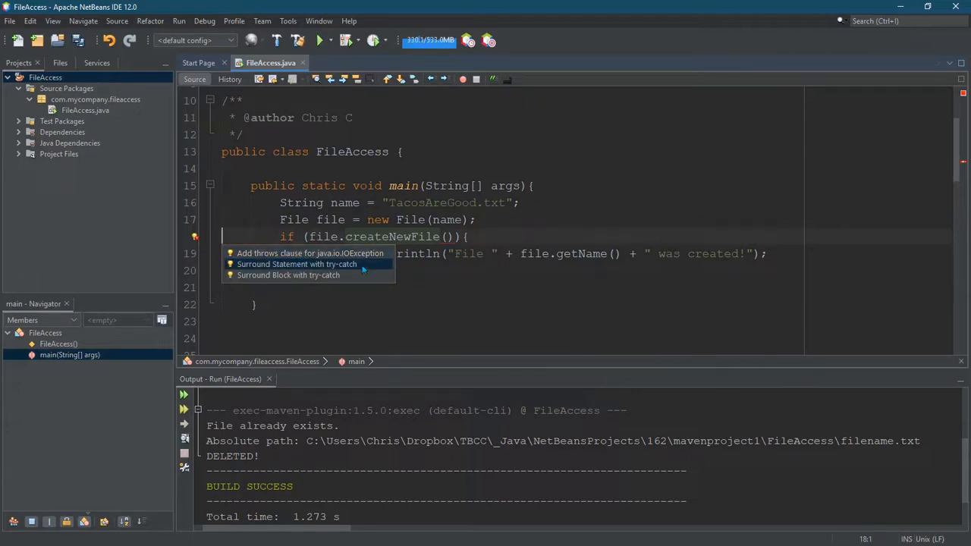
mouse_move(364, 270)
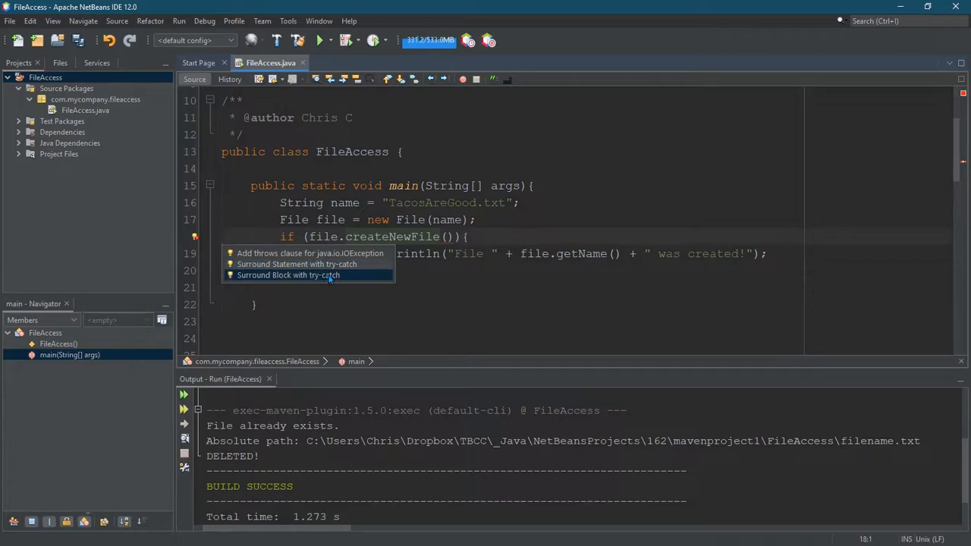
click(298, 264)
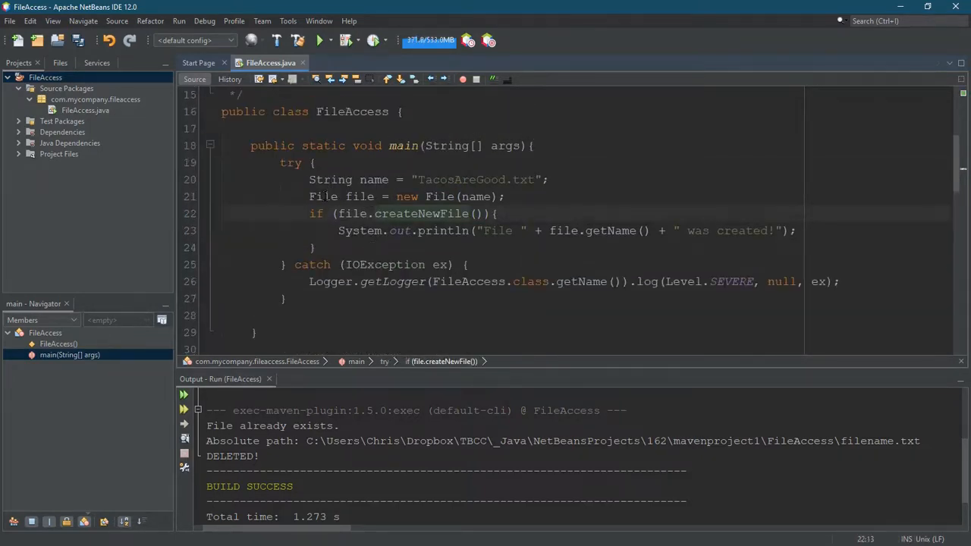
drag(309, 178, 319, 247)
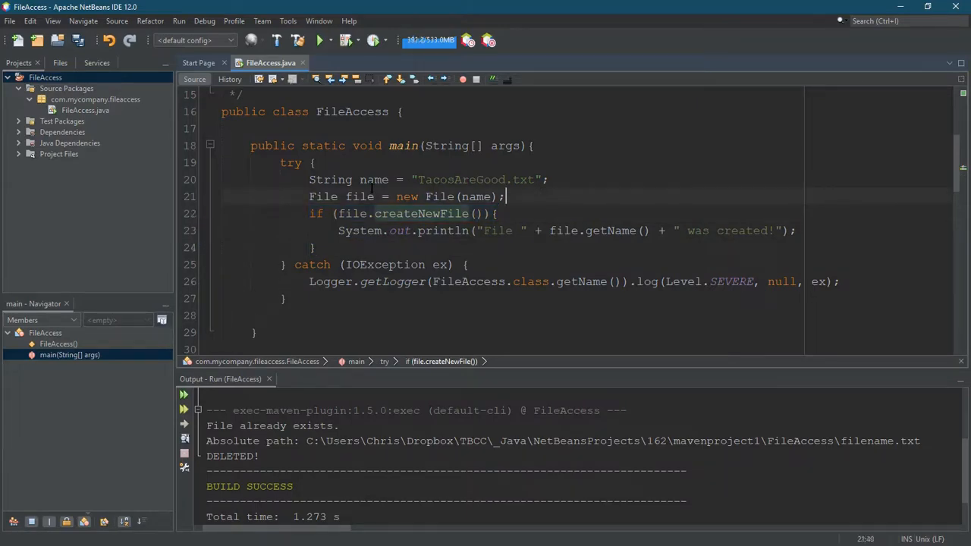
drag(309, 179, 504, 197)
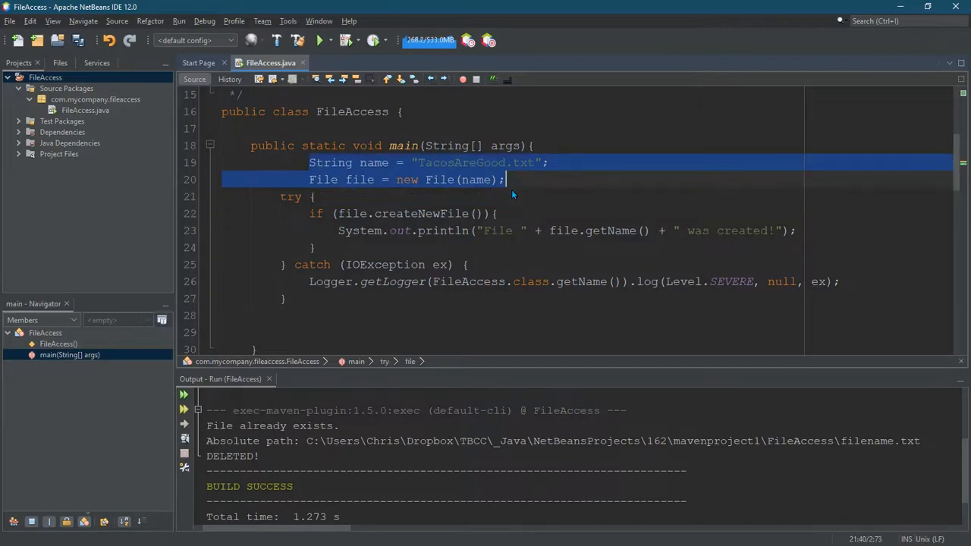
- Add an else branch printing "File " + file.getName() + " already exists!"
click(503, 179)
text( else {)
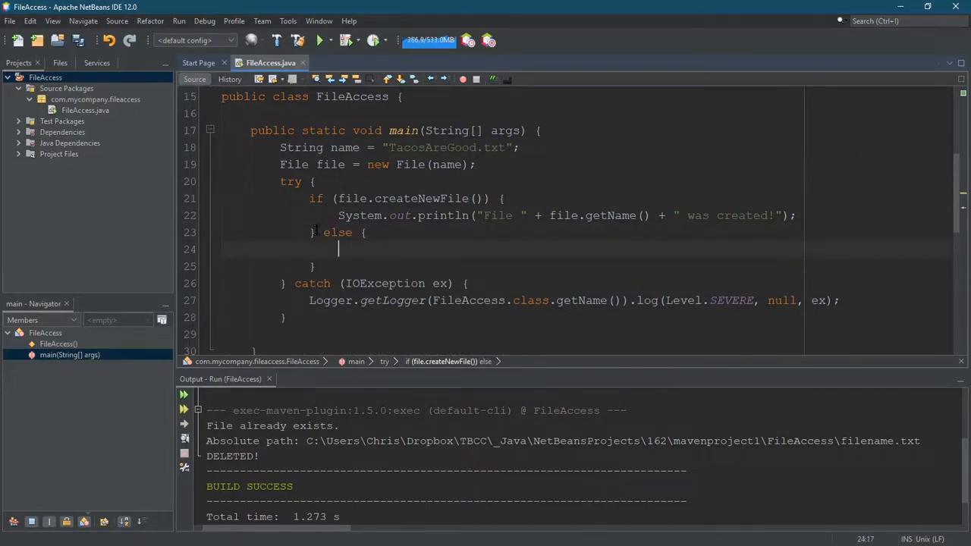
text(System.out.println("");)
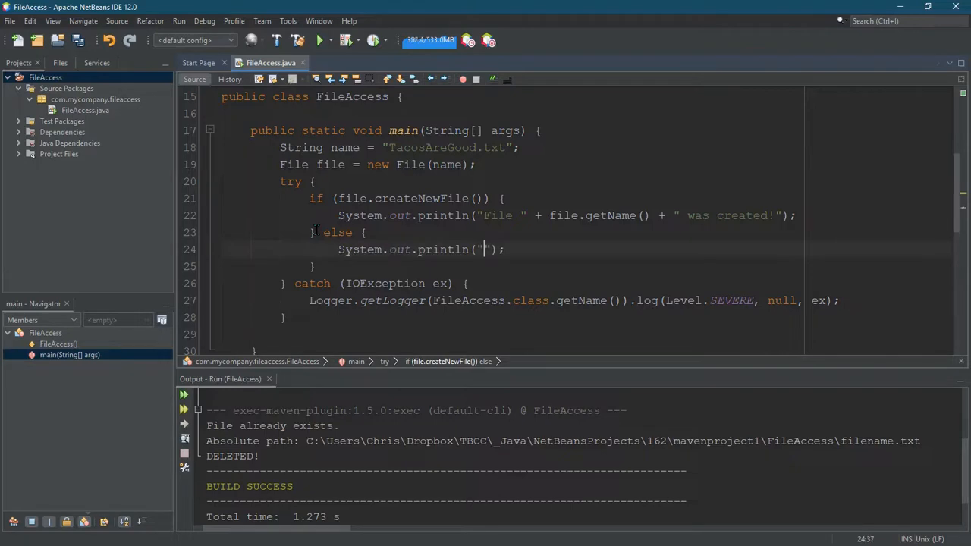
text(File)
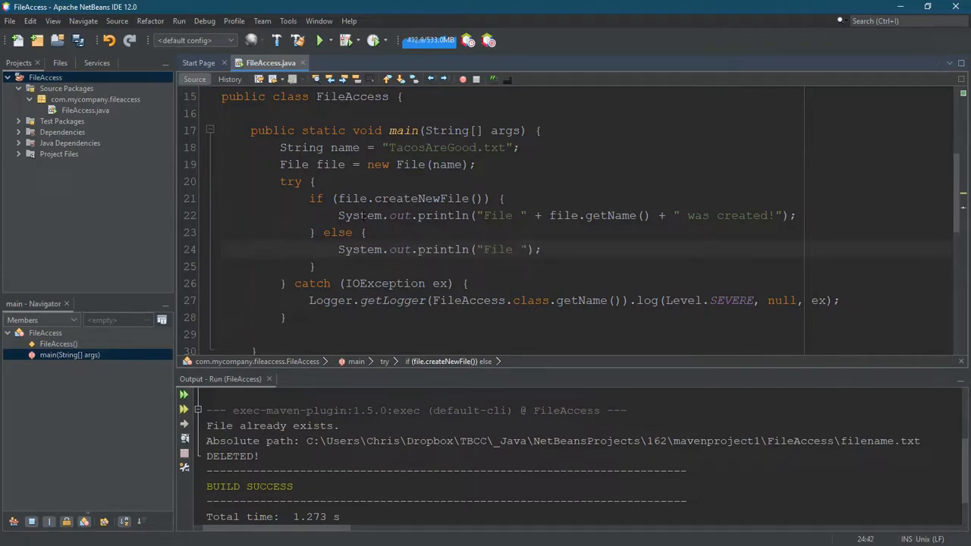
click(12, 6)
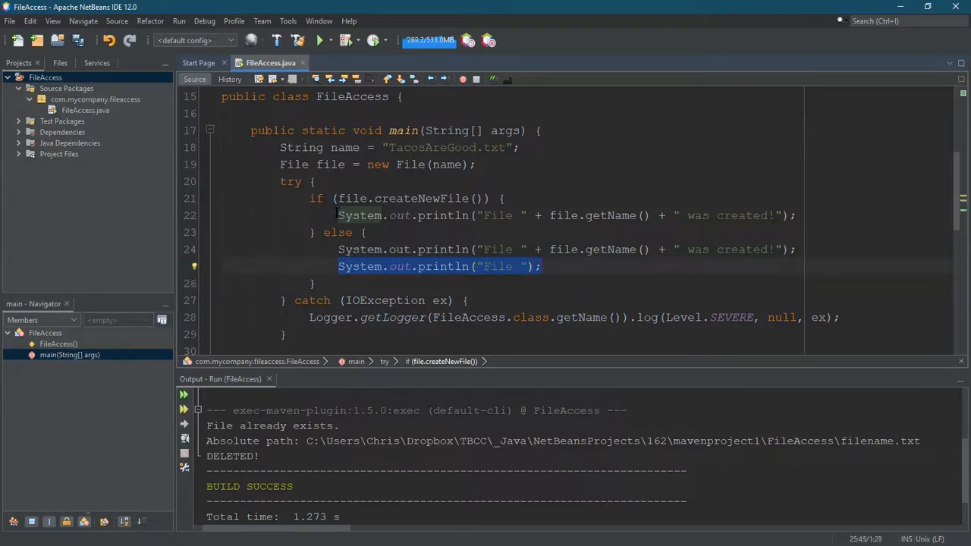
key(Delete)
text(l)
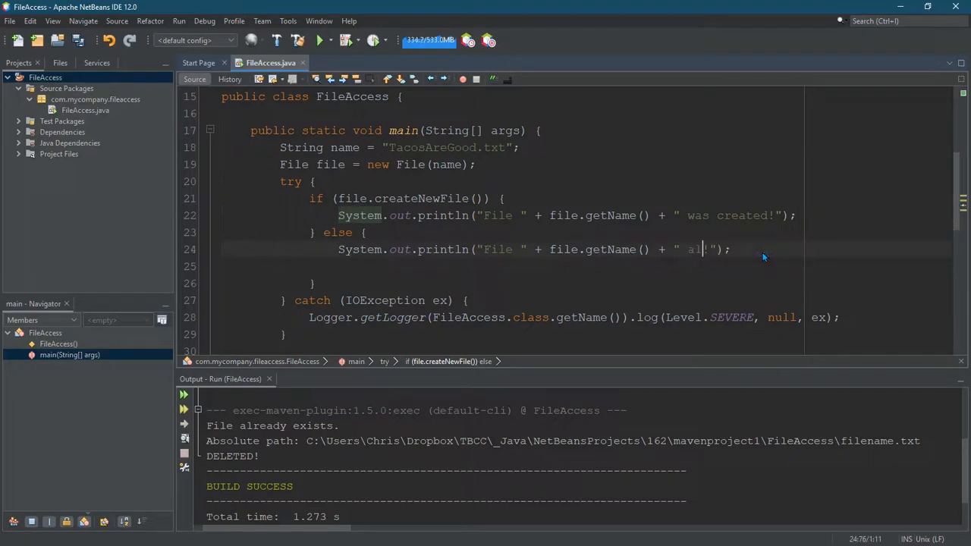
text(ready exists)
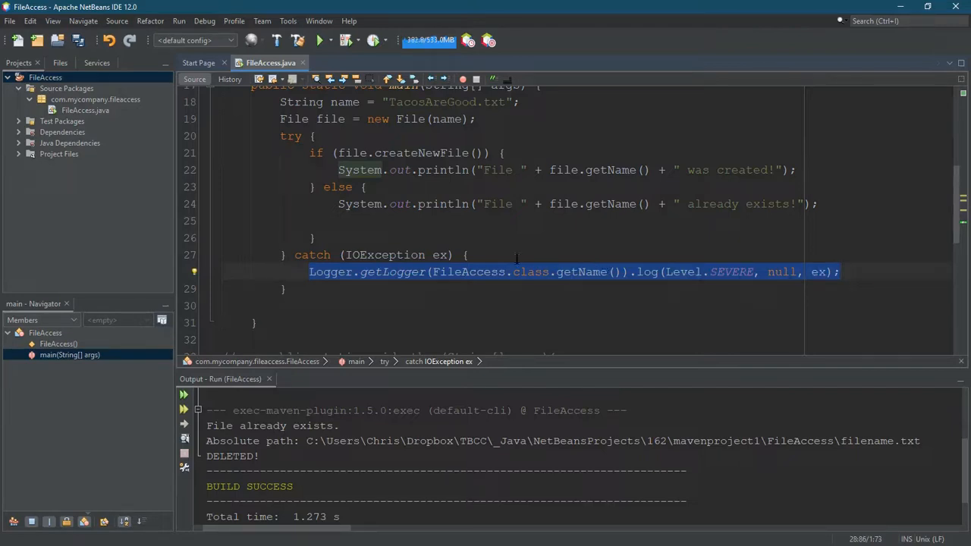
- Save all changes and run the FileAccess project
click(320, 39)
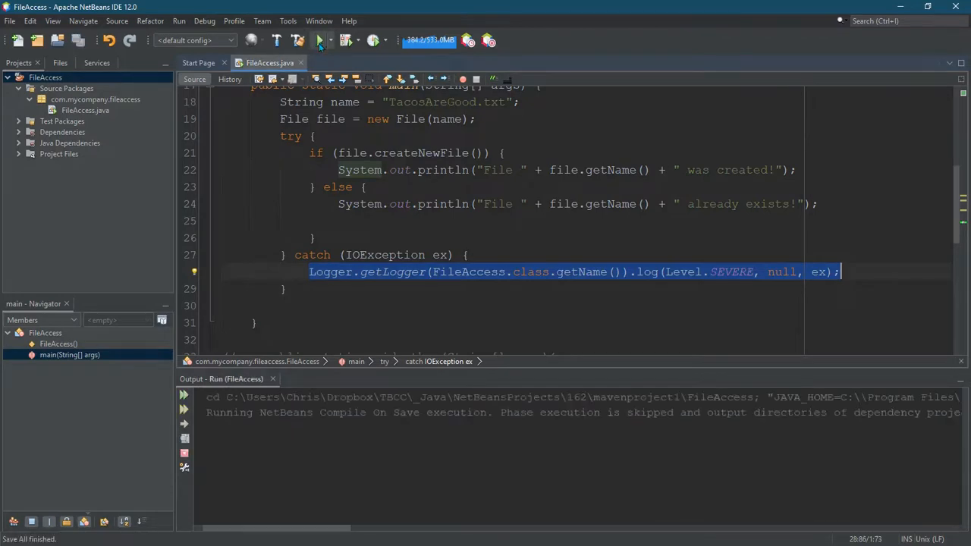
click(318, 40)
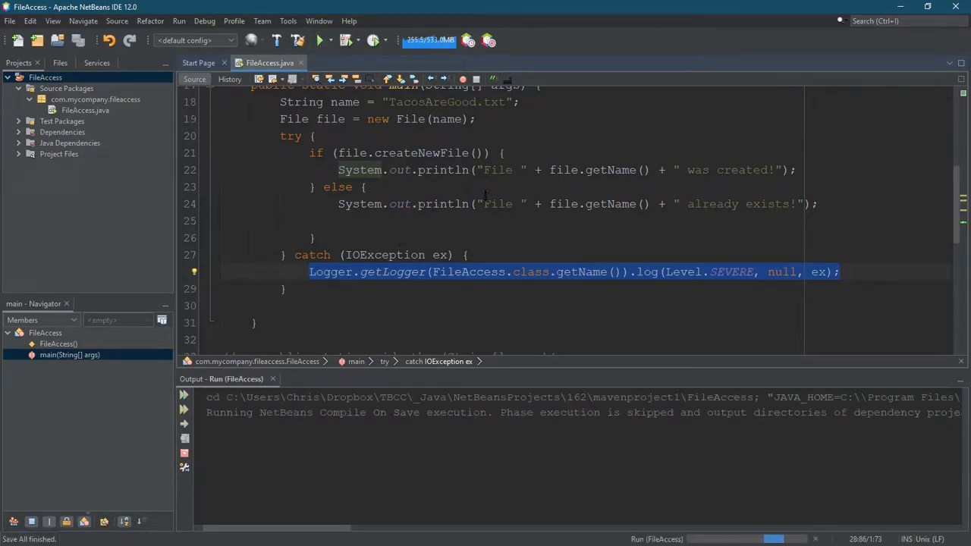